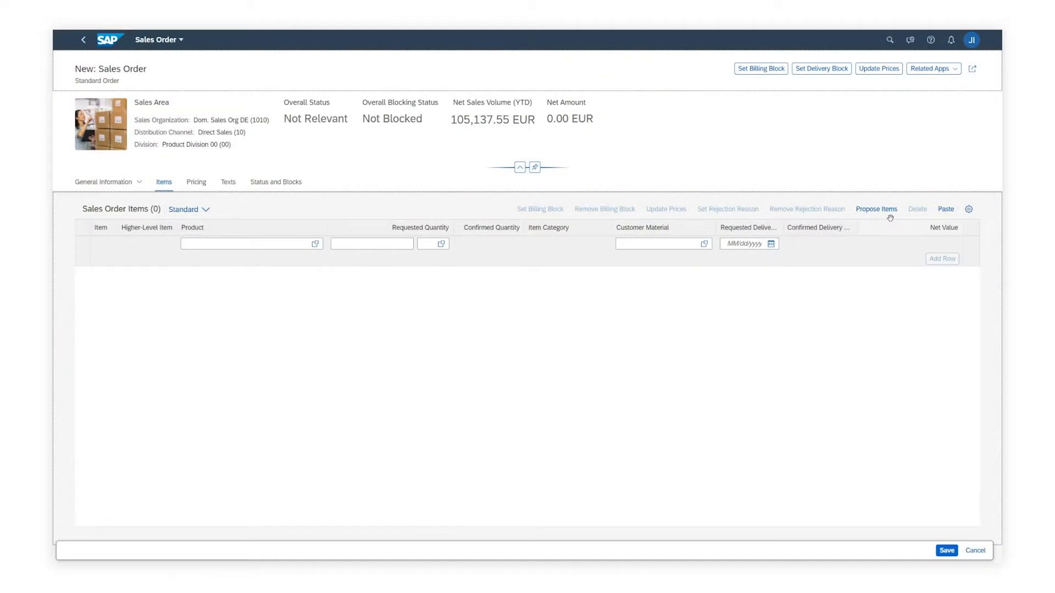
# Have the system propose ten items for the new order, totaling 10,186.55 EUR
pyautogui.click(877, 210)
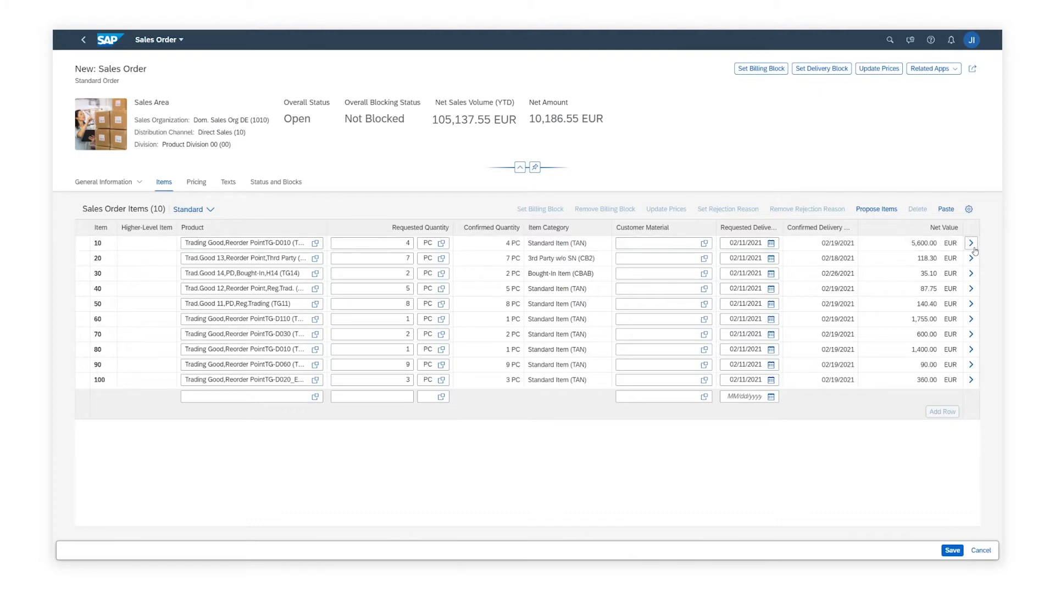
# Add pricing condition YK07 with amount -10.000 to item 10, lowering its net value to 5,040.00 EUR
pyautogui.click(971, 243)
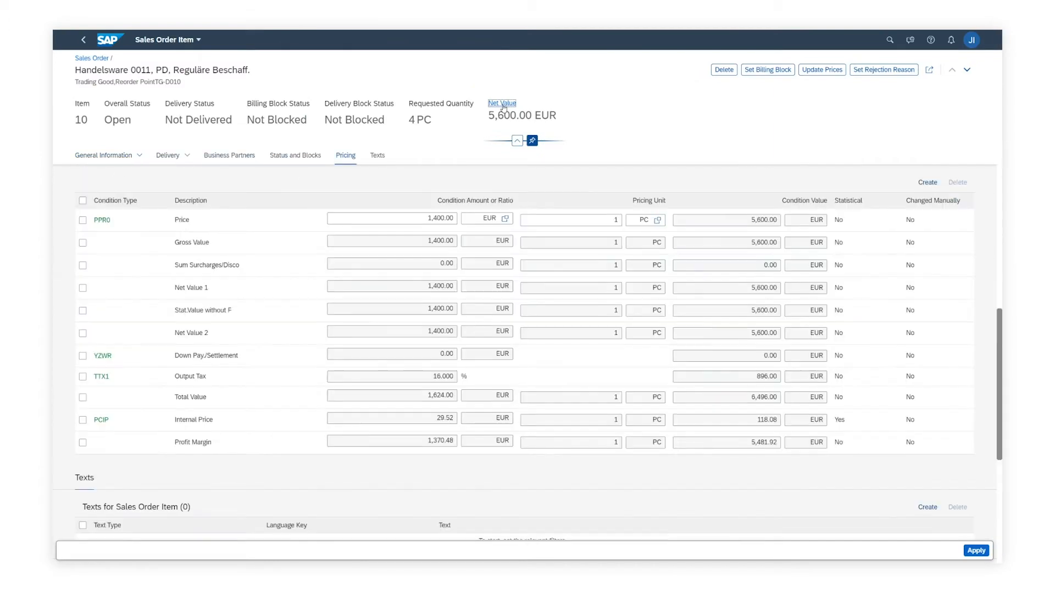
pyautogui.moveTo(913, 189)
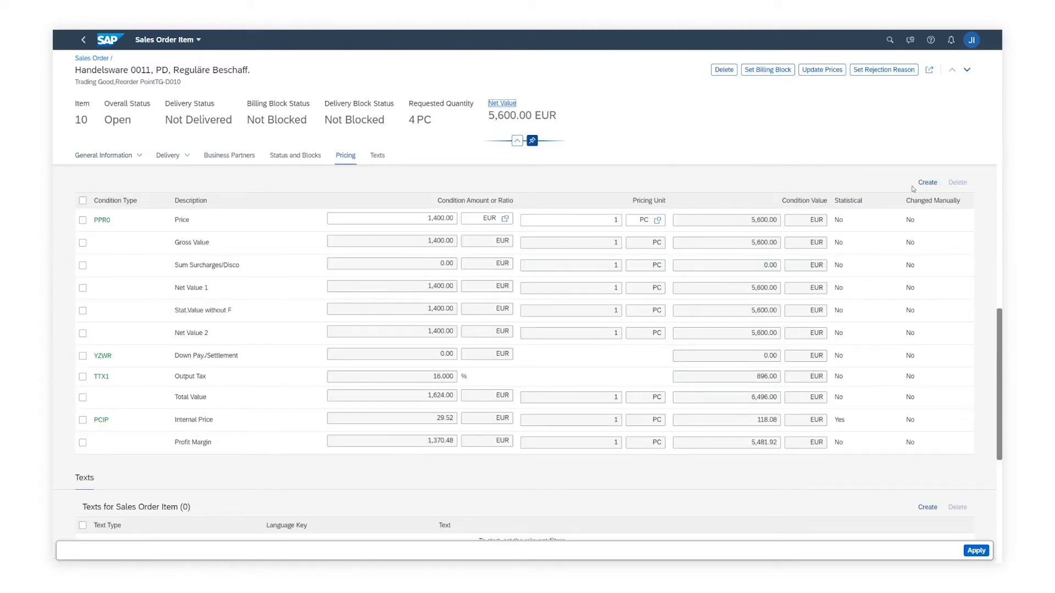
pyautogui.write('yk')
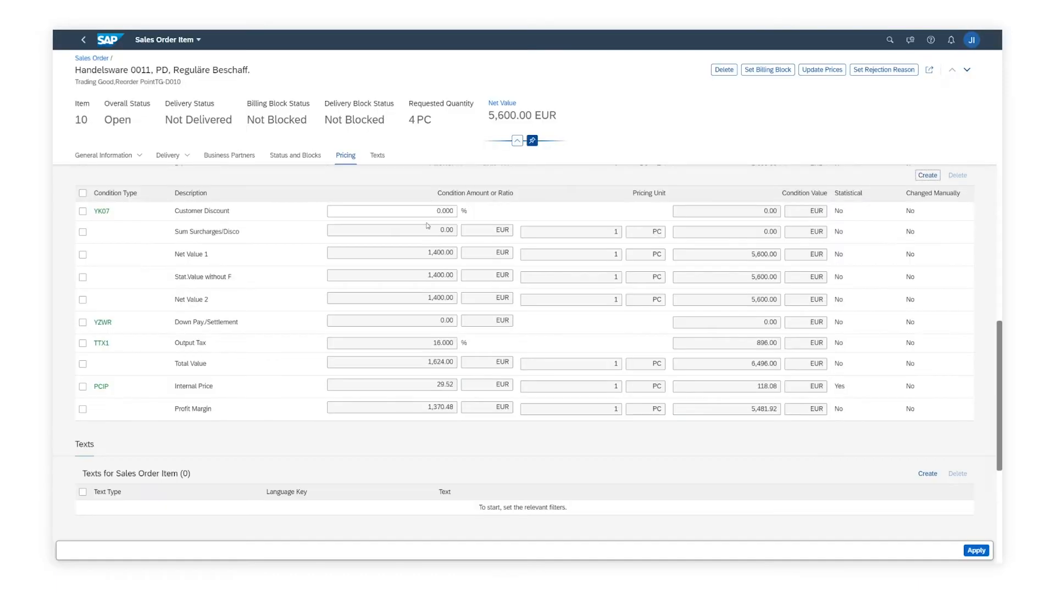
pyautogui.write('-10.000')
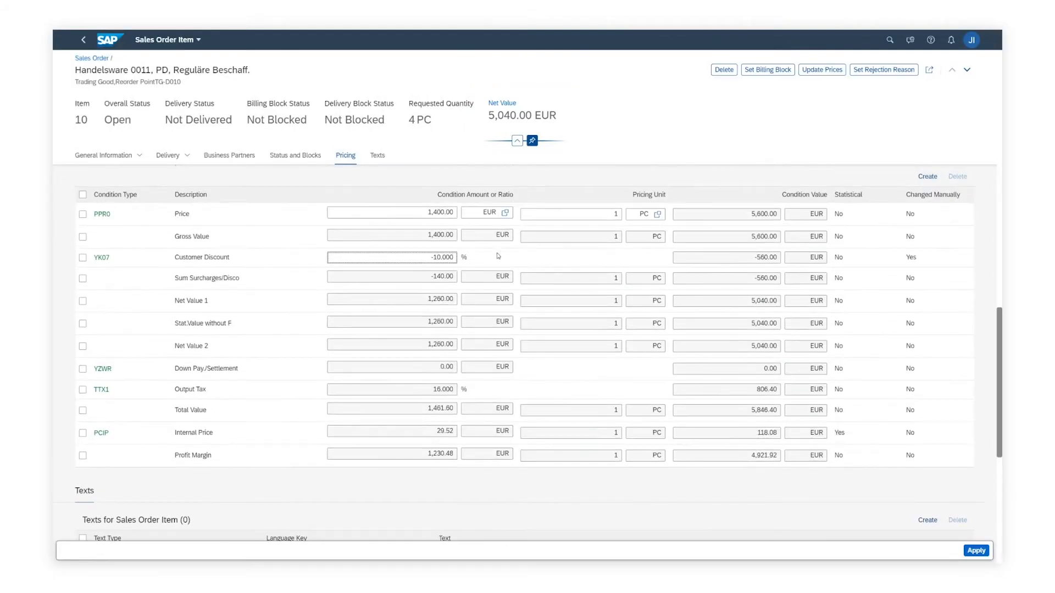
pyautogui.moveTo(318, 209)
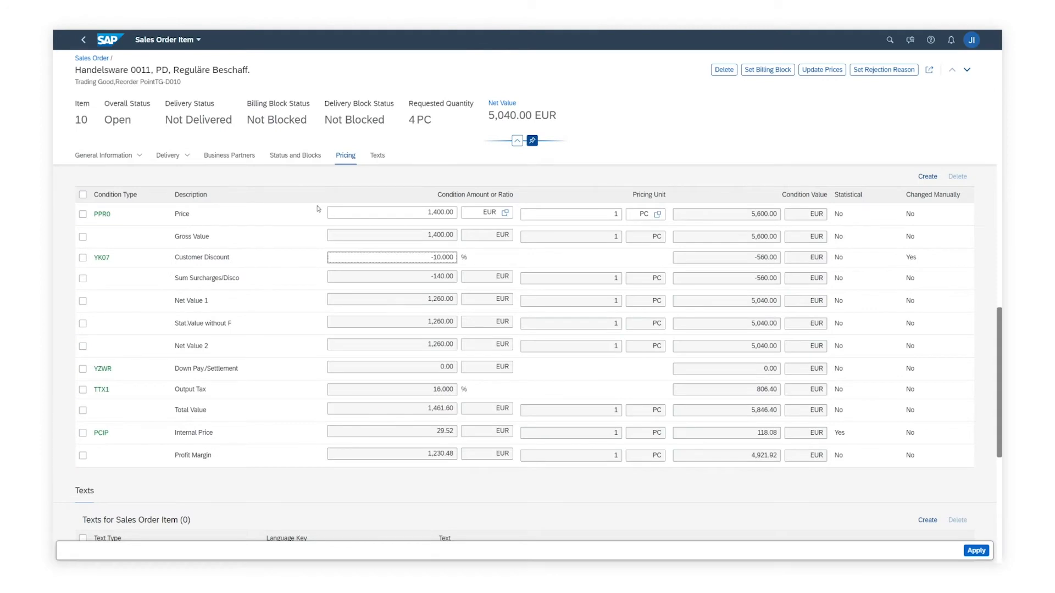
pyautogui.moveTo(173, 172)
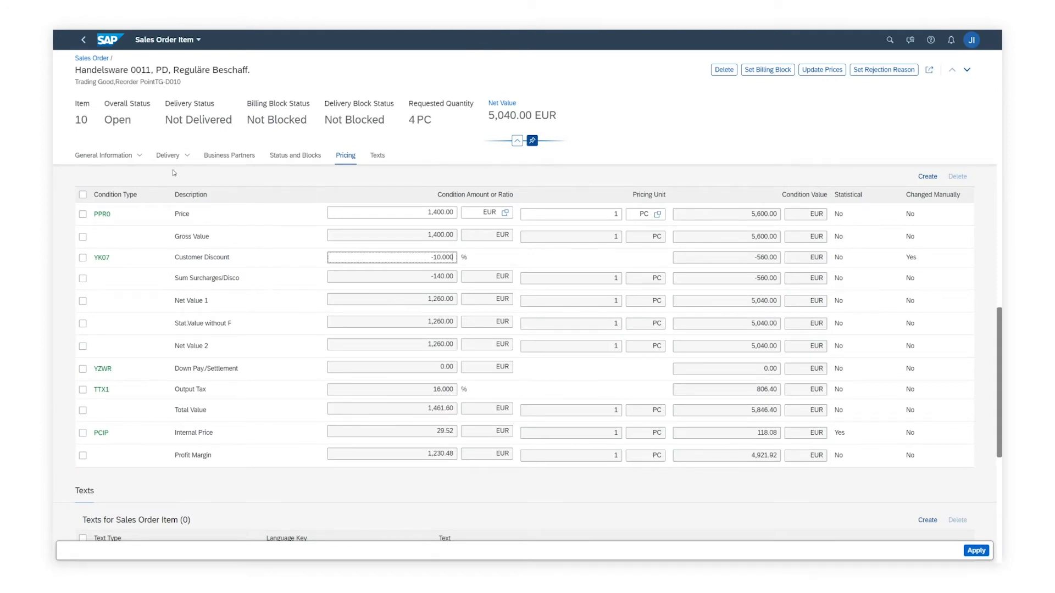
pyautogui.click(102, 155)
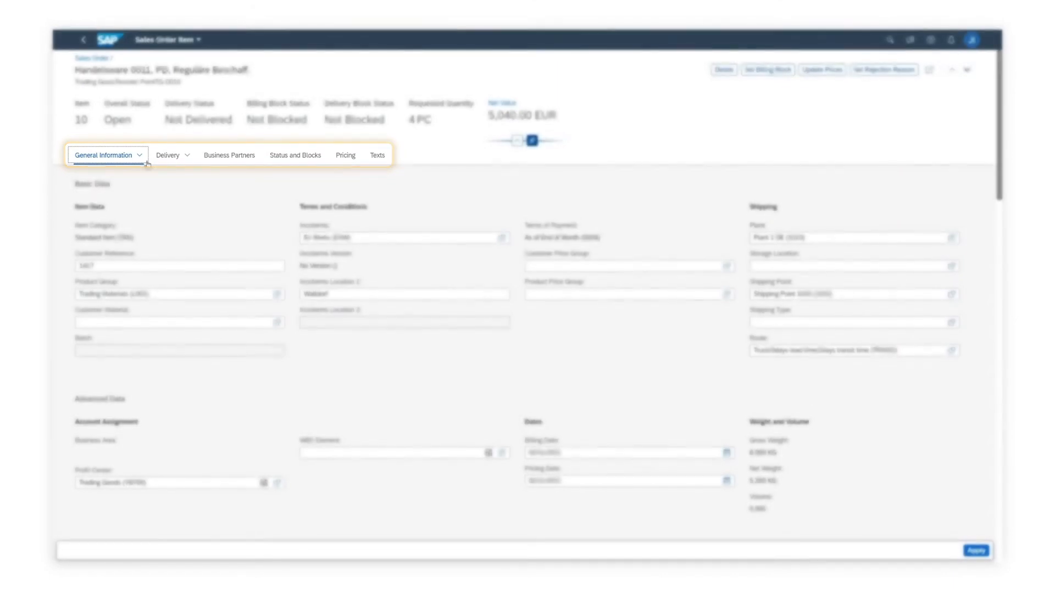
pyautogui.click(168, 155)
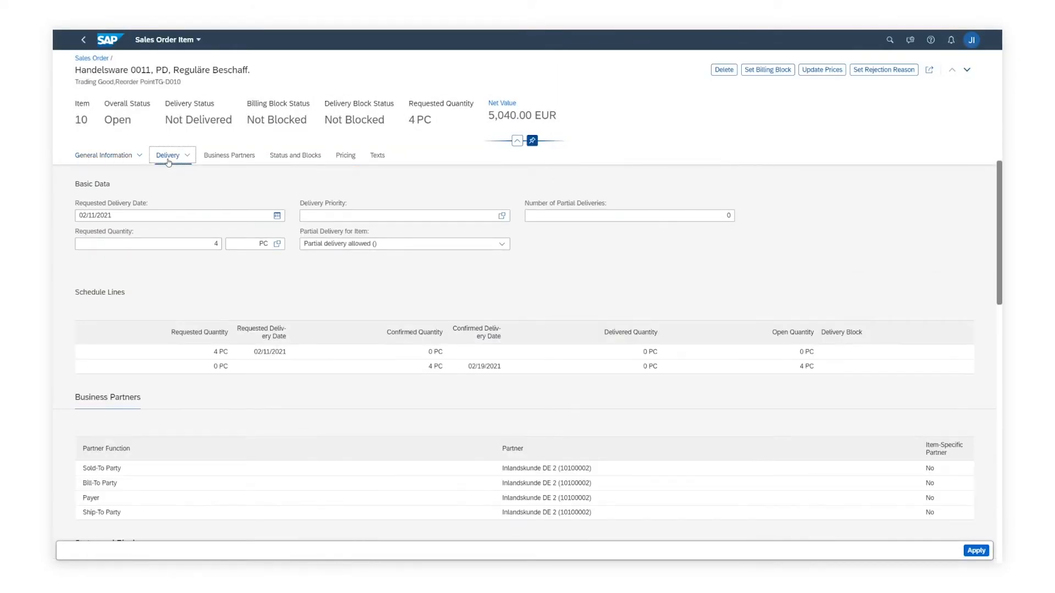
pyautogui.click(277, 215)
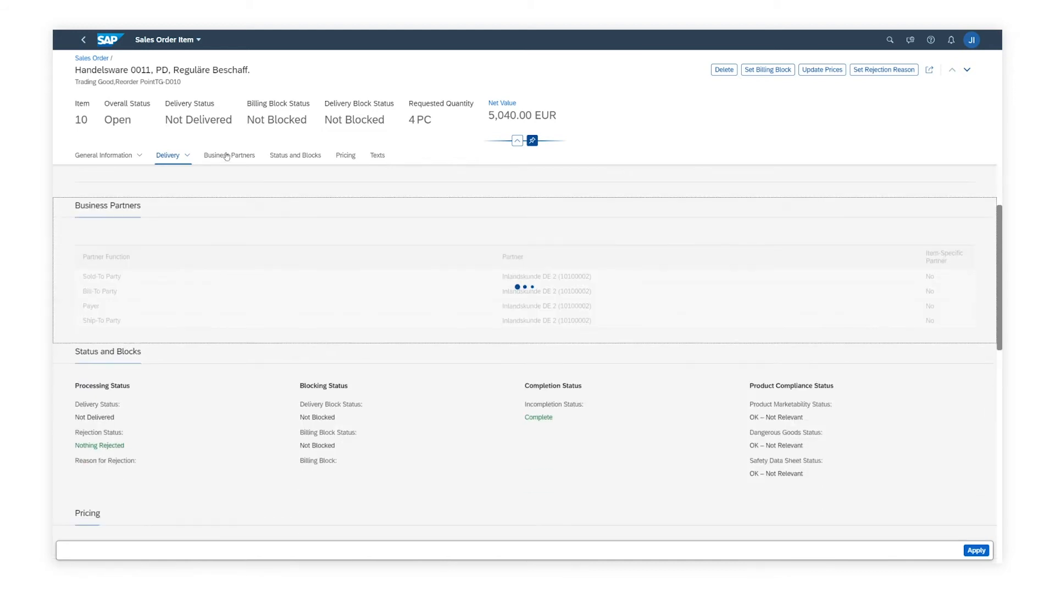
pyautogui.click(229, 156)
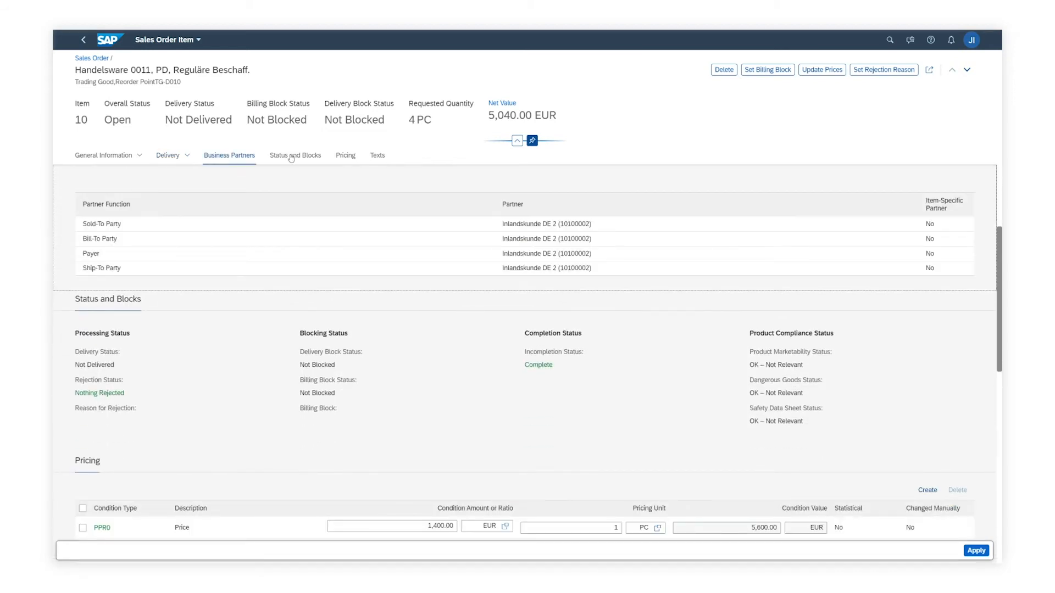
pyautogui.click(294, 155)
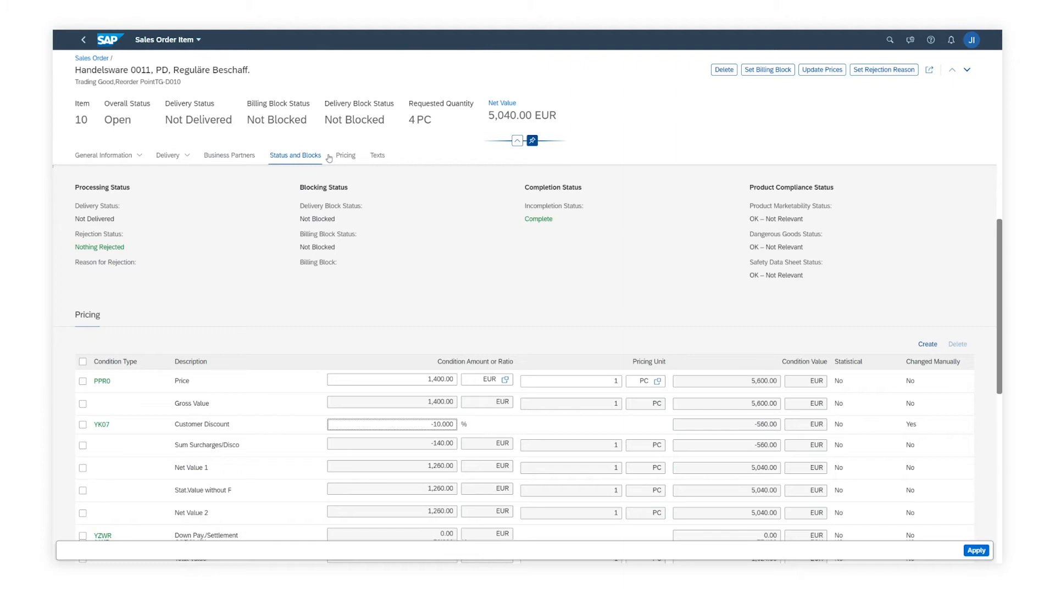
# Add item text 'Manual discount of 10% as aligned with sales manager Mr. Johnson'
pyautogui.click(377, 155)
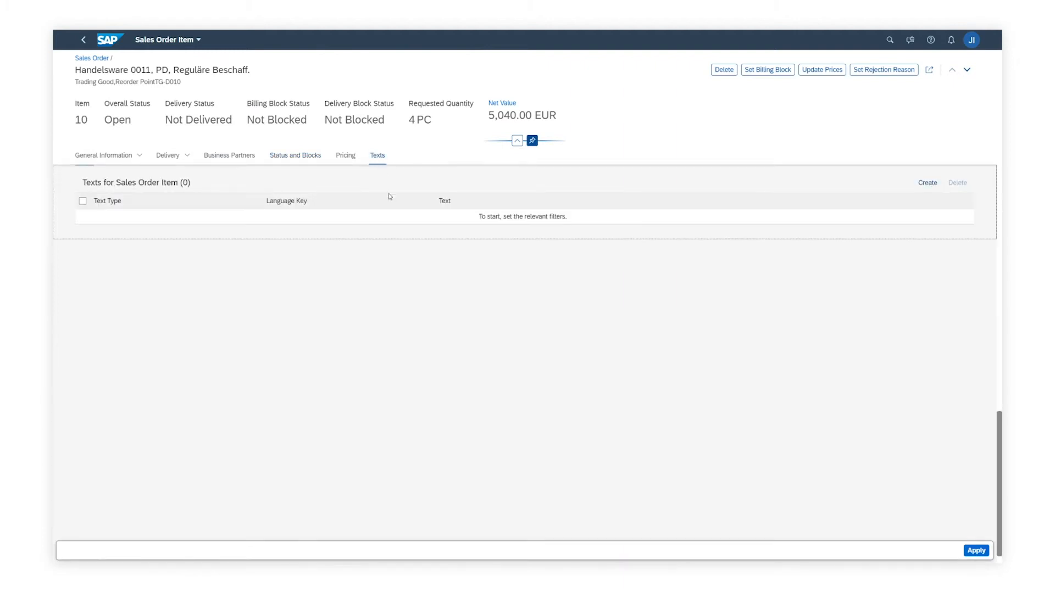
pyautogui.click(927, 182)
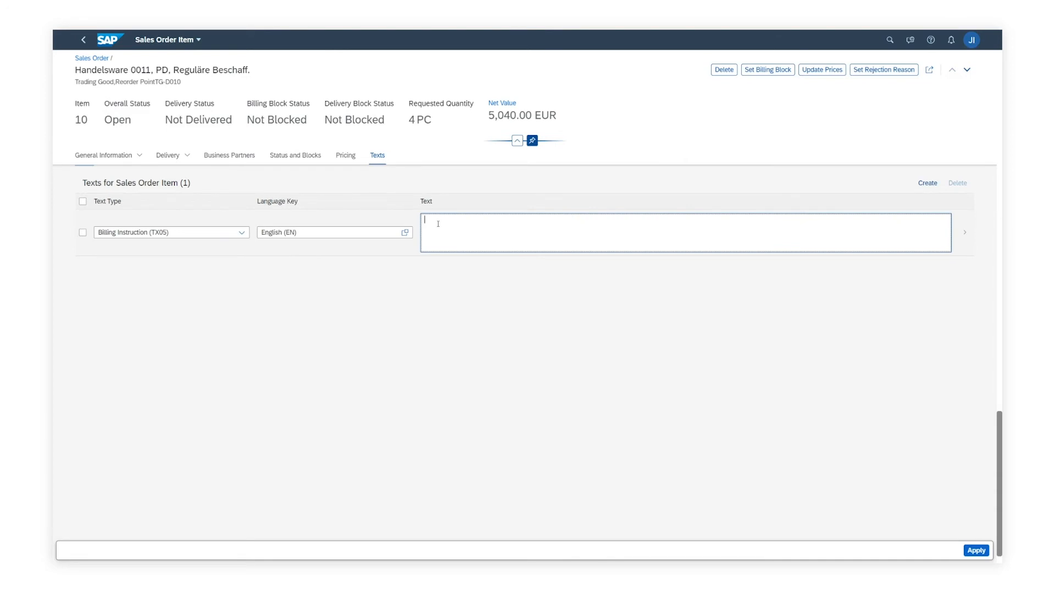
pyautogui.write('Manual discount of 10% as aligned with sales manager Mr. Johnson')
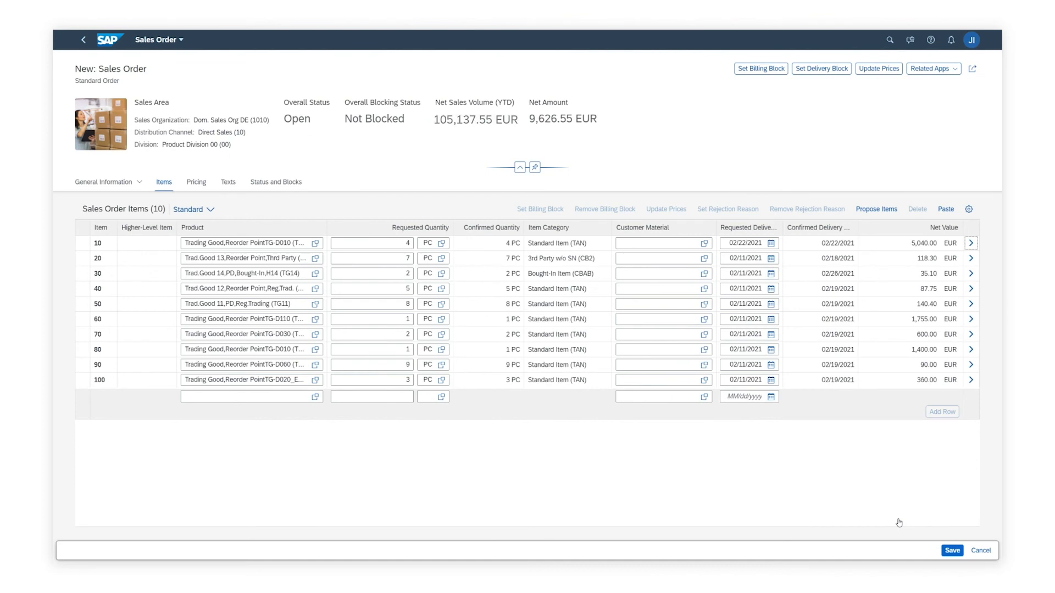
pyautogui.moveTo(899, 524)
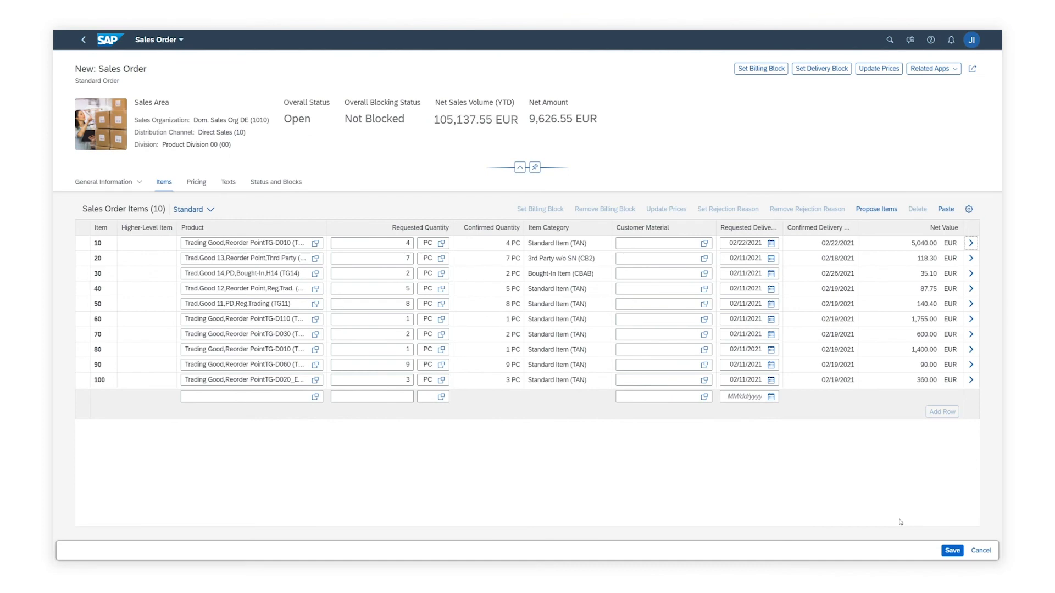
# Save the order as number 20064 with net amount 9,626.55 EUR
pyautogui.click(952, 550)
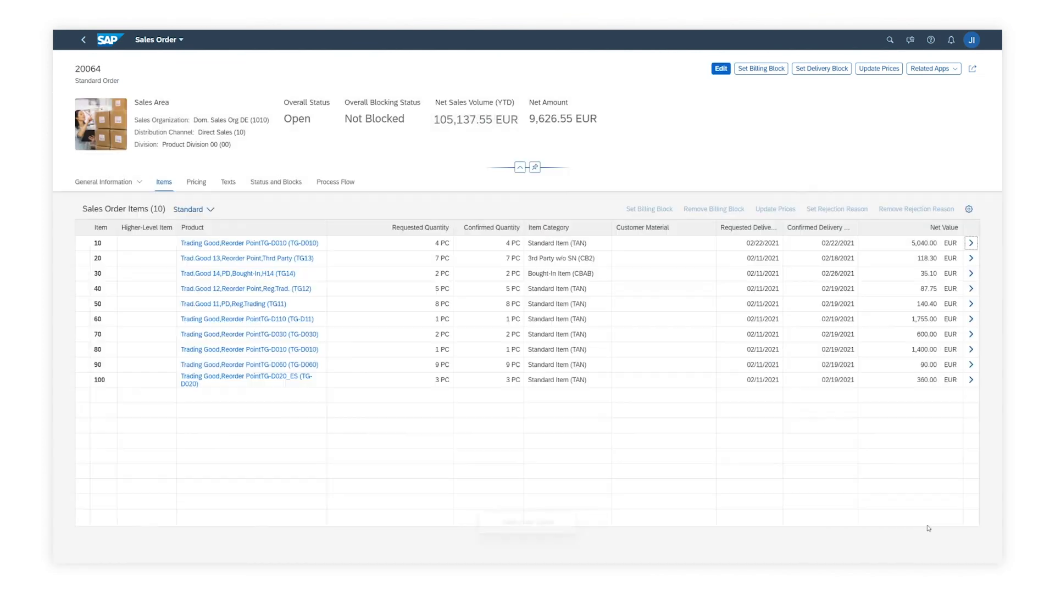